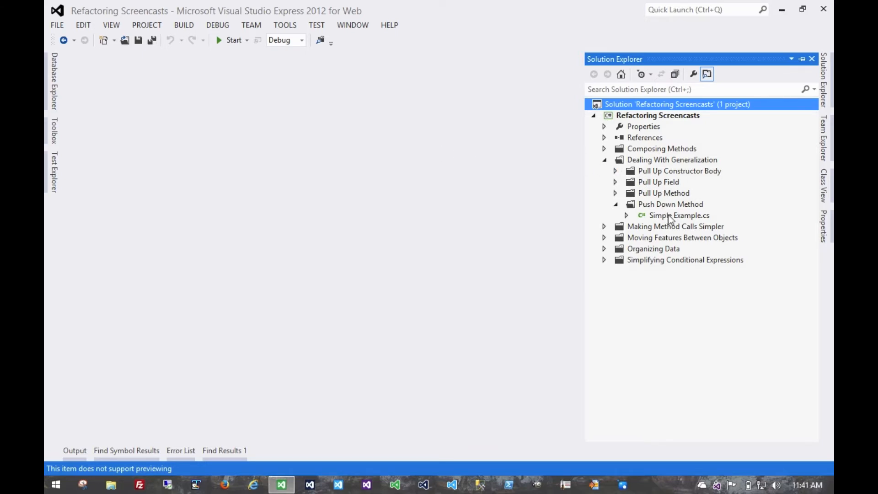
# - Open Simple Example.cs from the Push Down Method folder in Solution Explorer
pyautogui.doubleClick(679, 215)
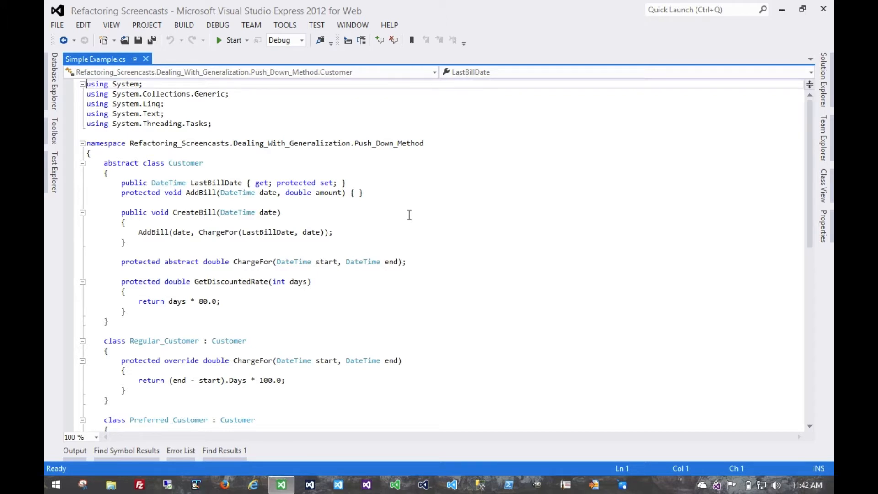
pyautogui.scroll(-3)
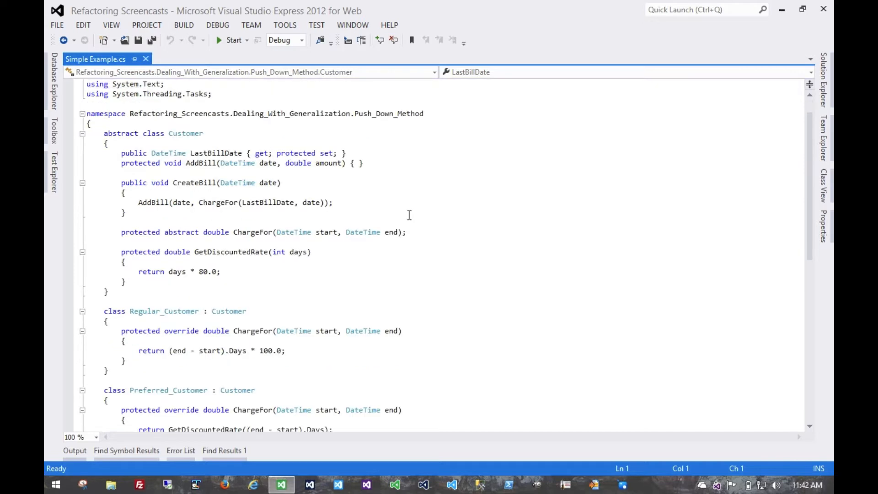
pyautogui.scroll(-3)
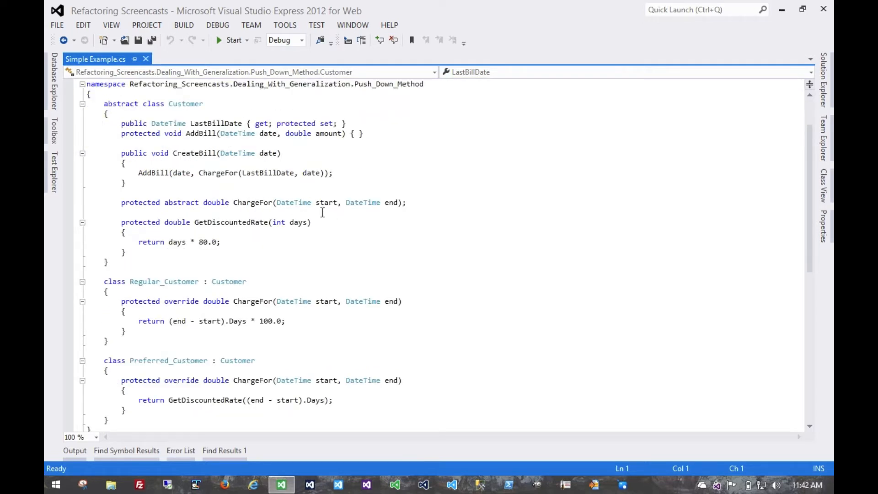
pyautogui.moveTo(278, 173)
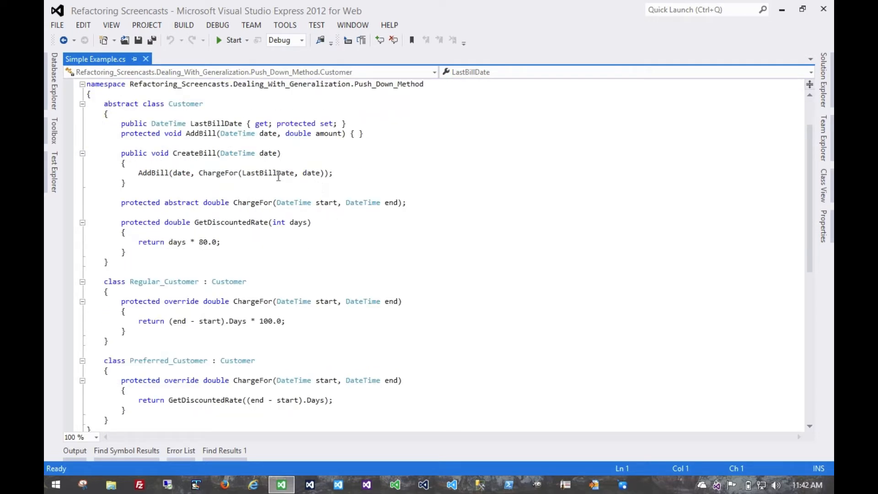
pyautogui.moveTo(121, 153); pyautogui.dragTo(147, 163)
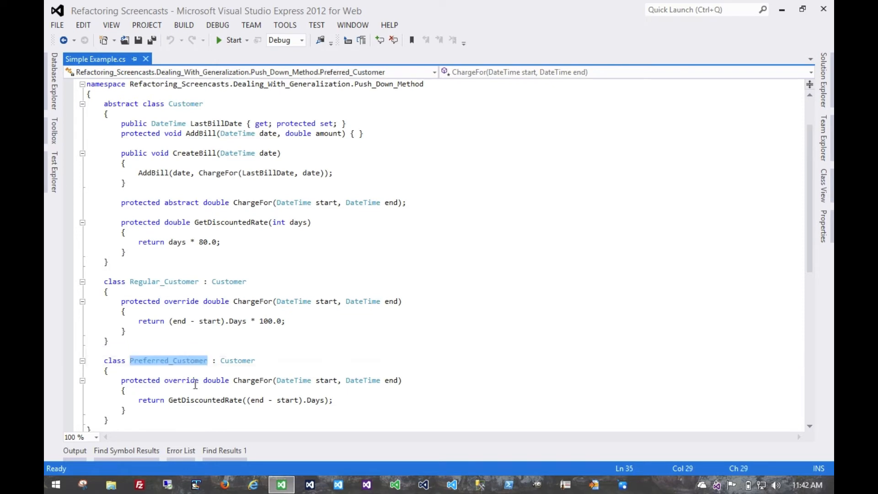
pyautogui.doubleClick(204, 401)
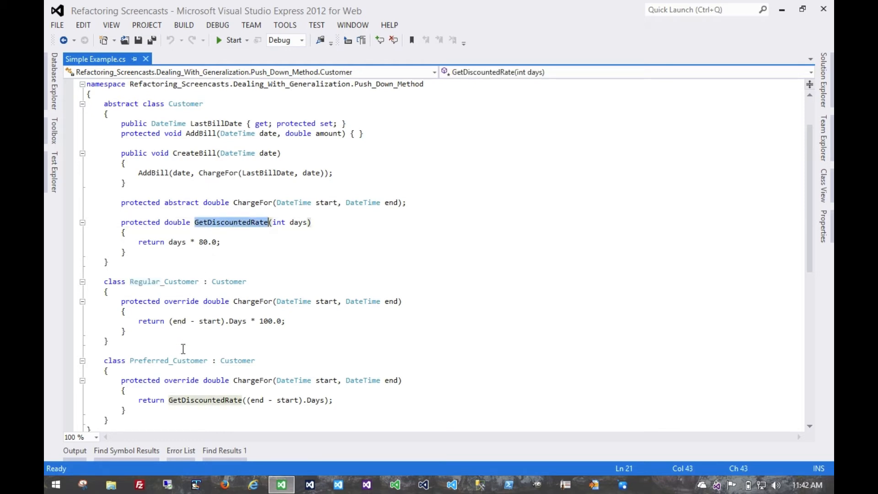
pyautogui.doubleClick(169, 360)
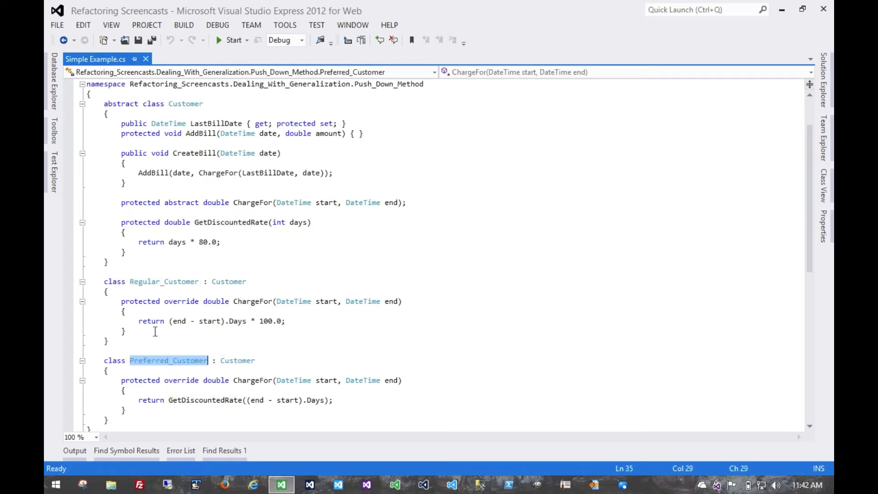
pyautogui.scroll(-3)
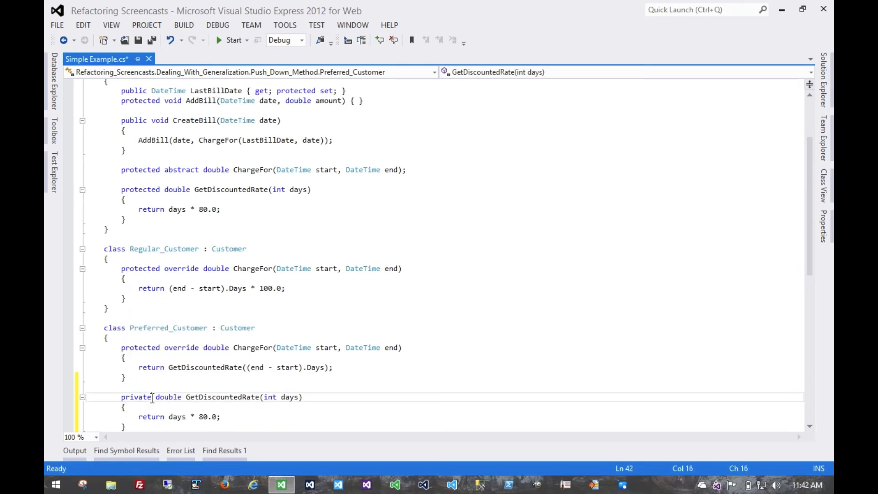
# - Declare the copied GetDiscountedRate in Preferred_Customer as private new, returning days * 80.0
pyautogui.write('new')
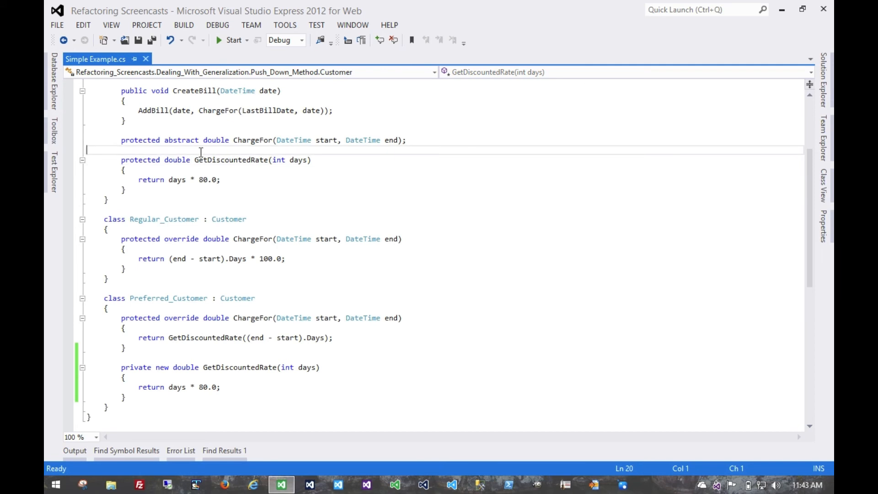
pyautogui.moveTo(378, 177)
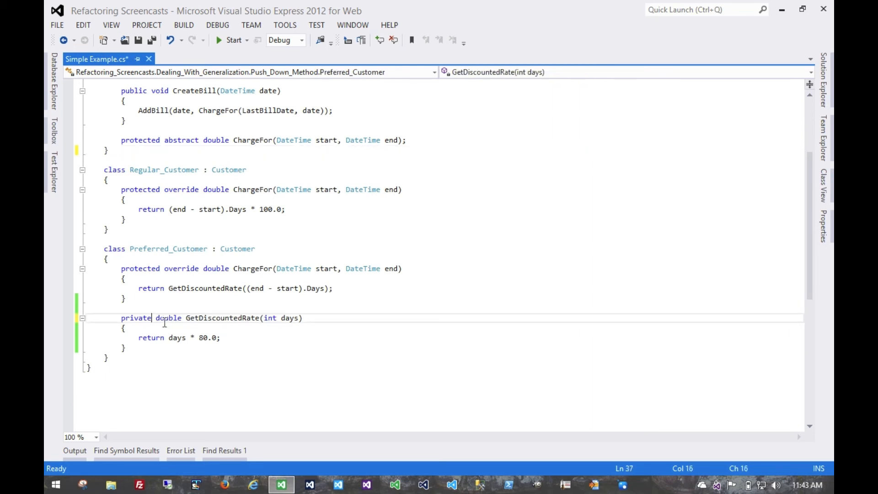
# - Rebuild the solution after deleting GetDiscountedRate from the abstract Customer class
pyautogui.click(183, 26)
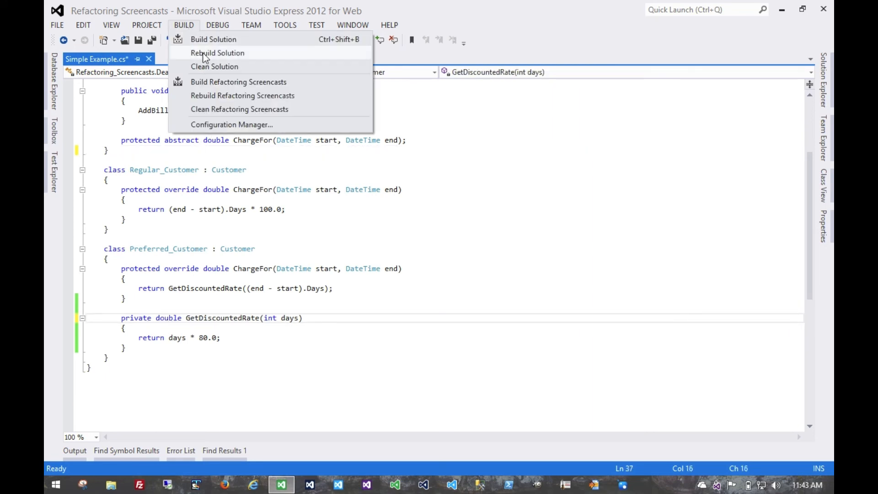